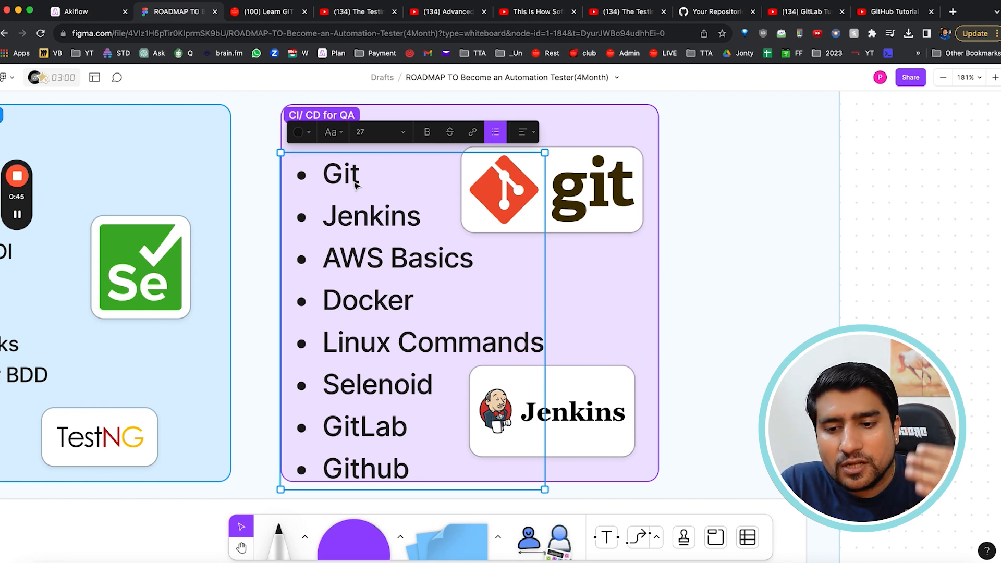
- Browse the Learn GIT Basics course lessons, then bring up the four-lesson GitLab Tutorial playlist
{"action": "left_click", "coordinate": [262, 159]}
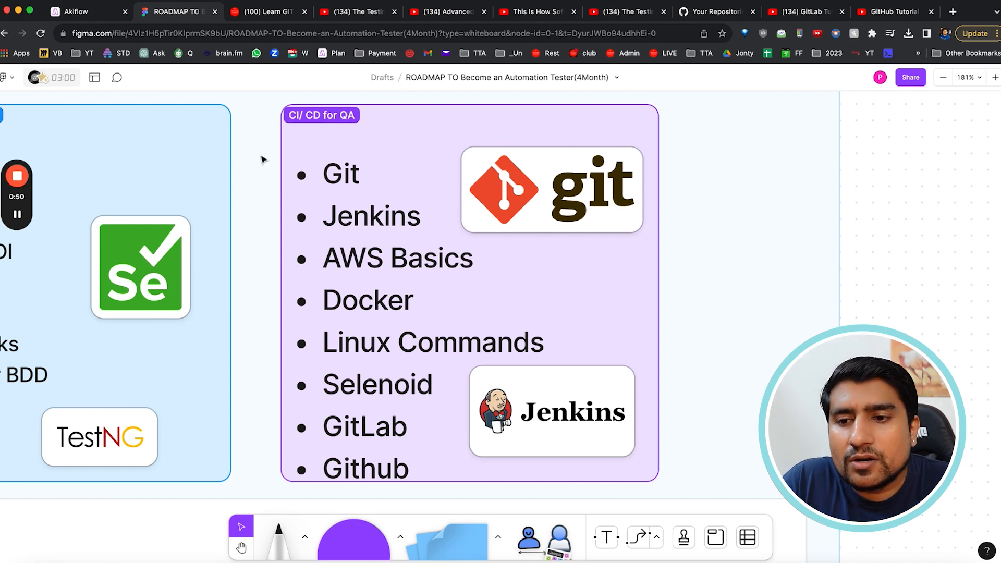
{"action": "left_click", "coordinate": [267, 11]}
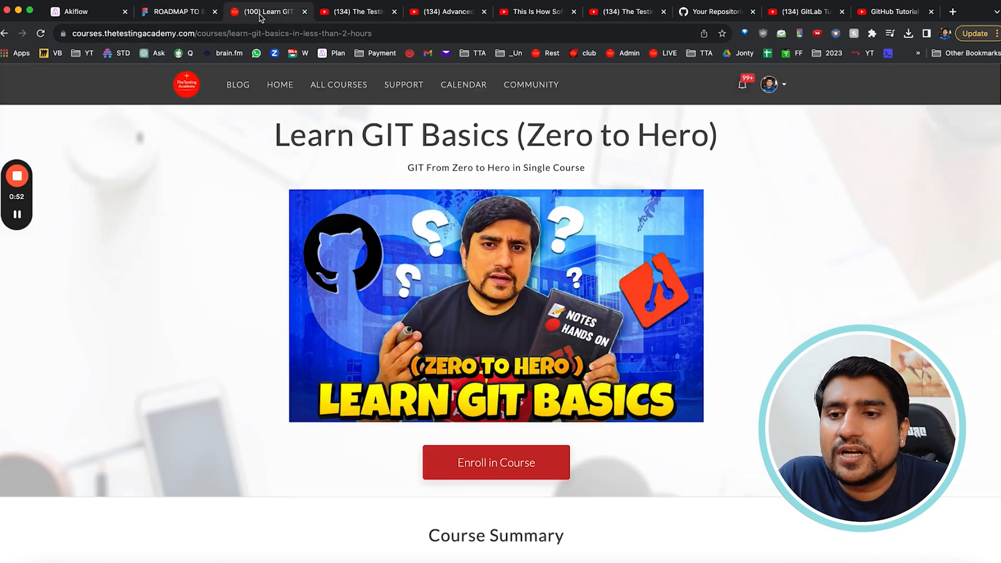
{"action": "scroll", "scroll_direction": "down", "scroll_amount": 3}
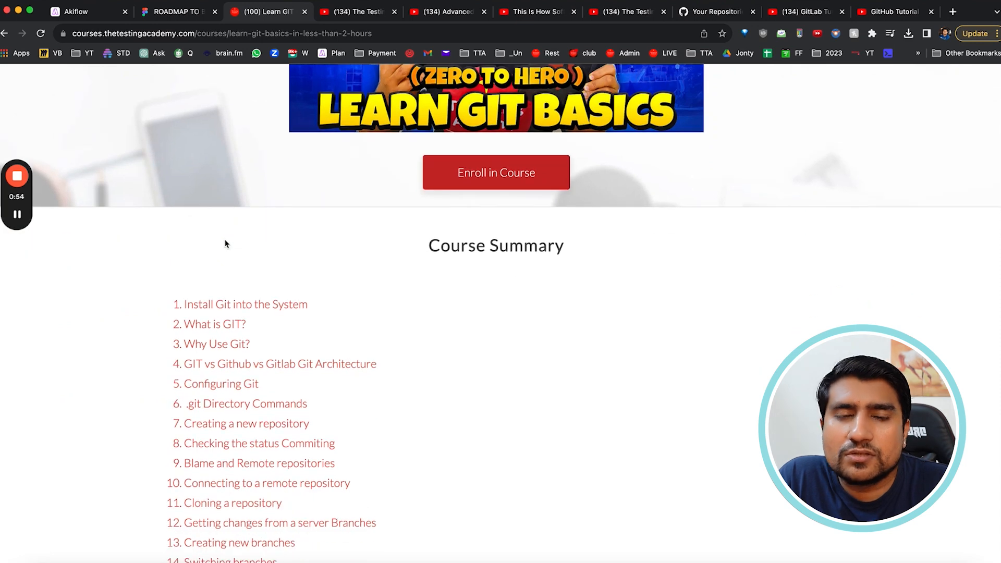
{"action": "scroll", "scroll_direction": "down", "scroll_amount": 3}
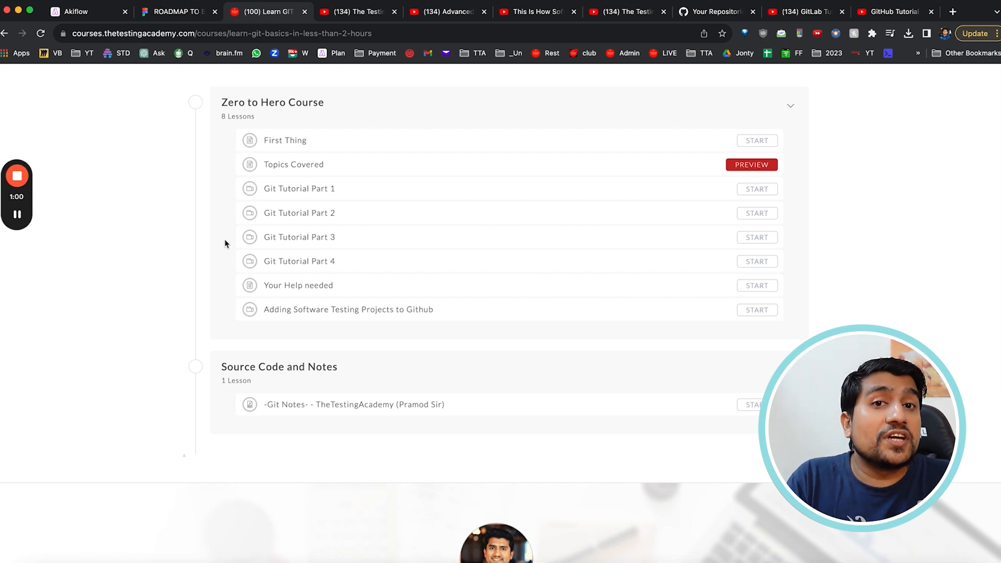
{"action": "mouse_move", "coordinate": [211, 258]}
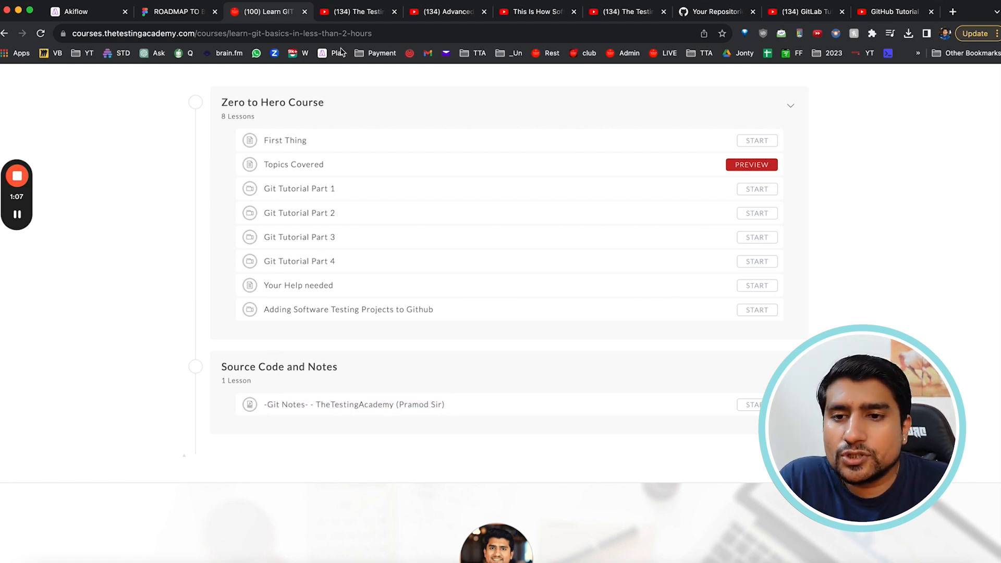
{"action": "left_click", "coordinate": [220, 33]}
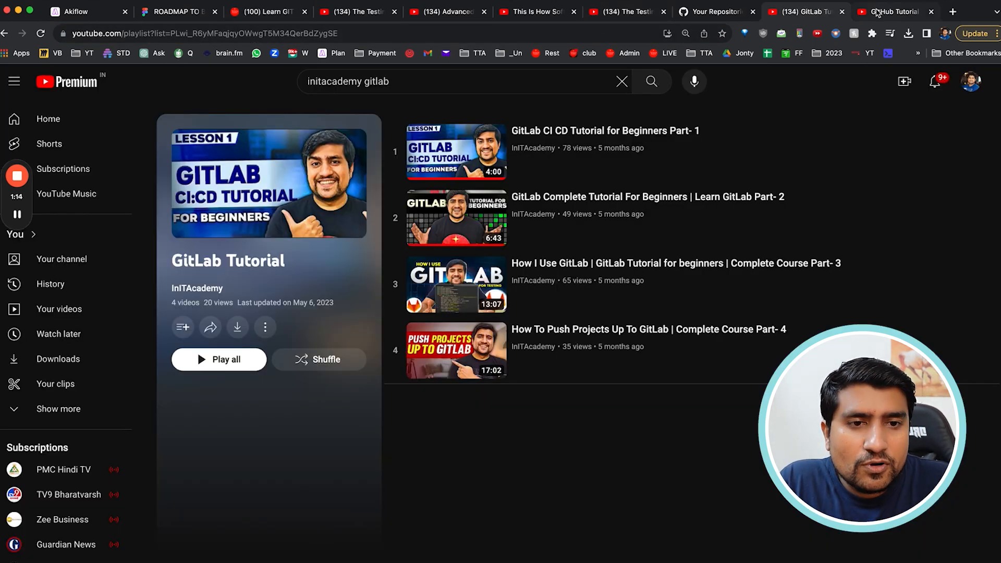
{"action": "left_click", "coordinate": [893, 12]}
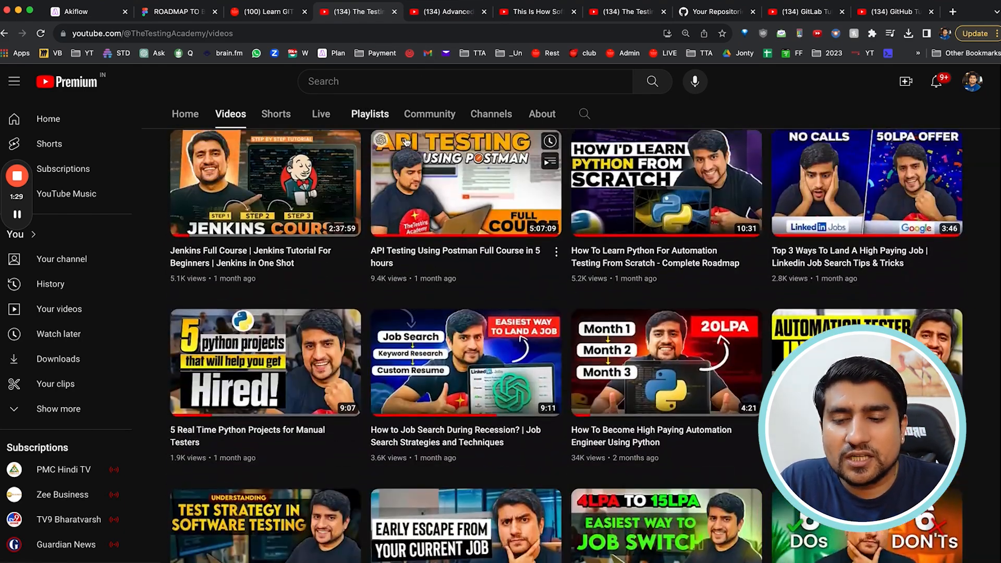
- Scroll the channel page and switch to the 'Advanced Linux Command Line For Software Testing' video
{"action": "scroll", "scroll_direction": "up", "scroll_amount": 3}
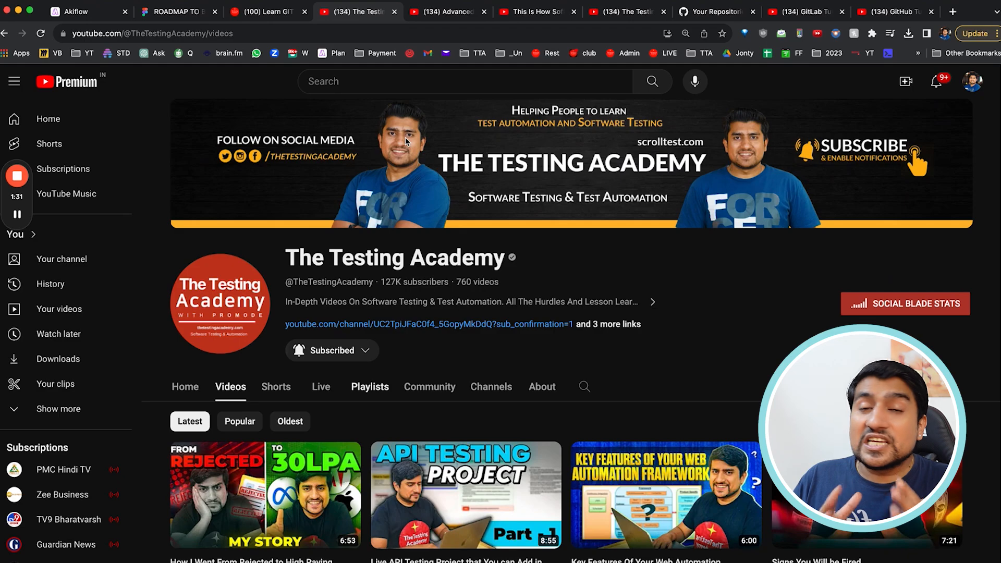
{"action": "scroll", "scroll_direction": "down", "scroll_amount": 3}
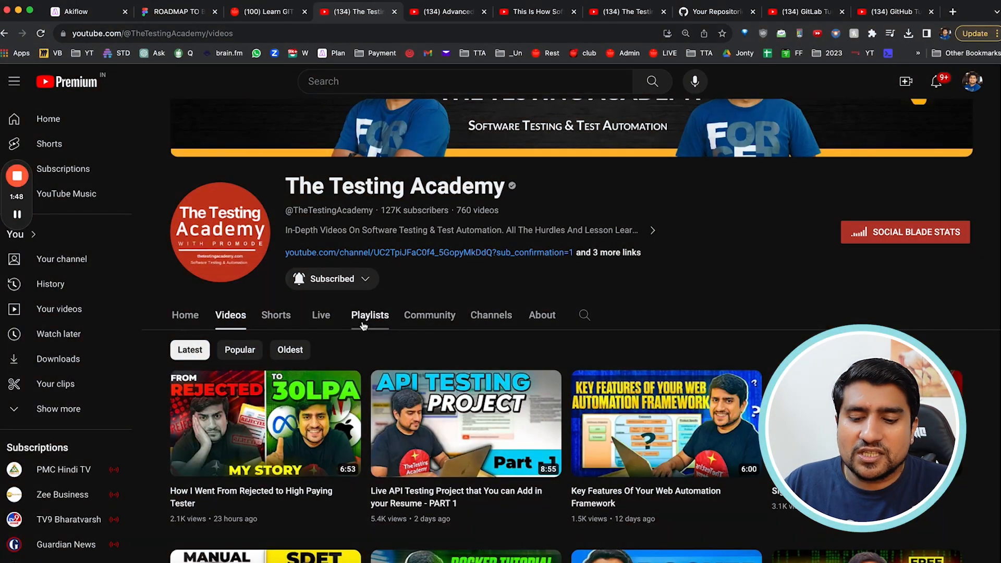
{"action": "key", "text": "ctrl+f"}
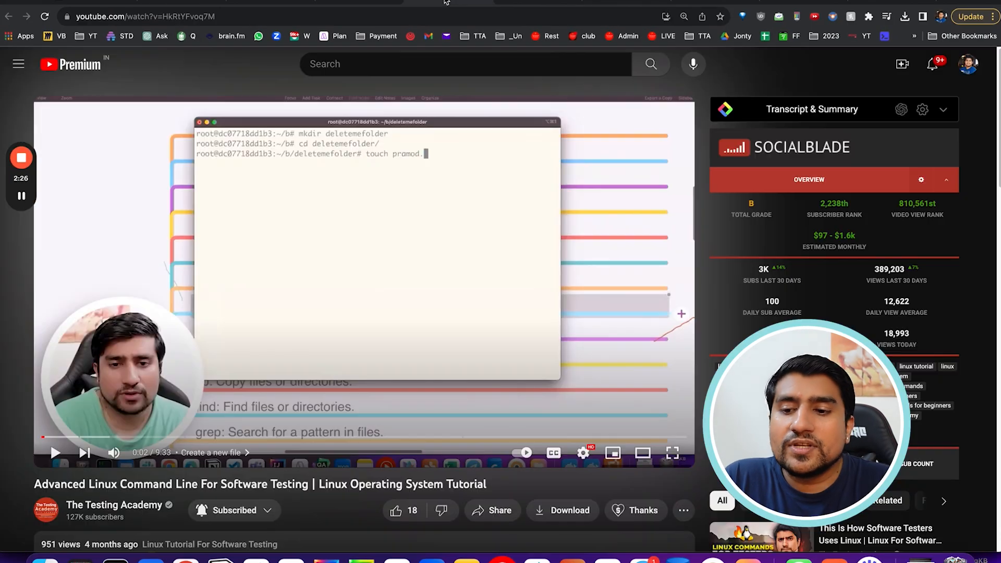
- Pause the 'Linux For Software Testing Part- 4' video on the YouTube player
{"action": "scroll", "scroll_direction": "down", "scroll_amount": 3}
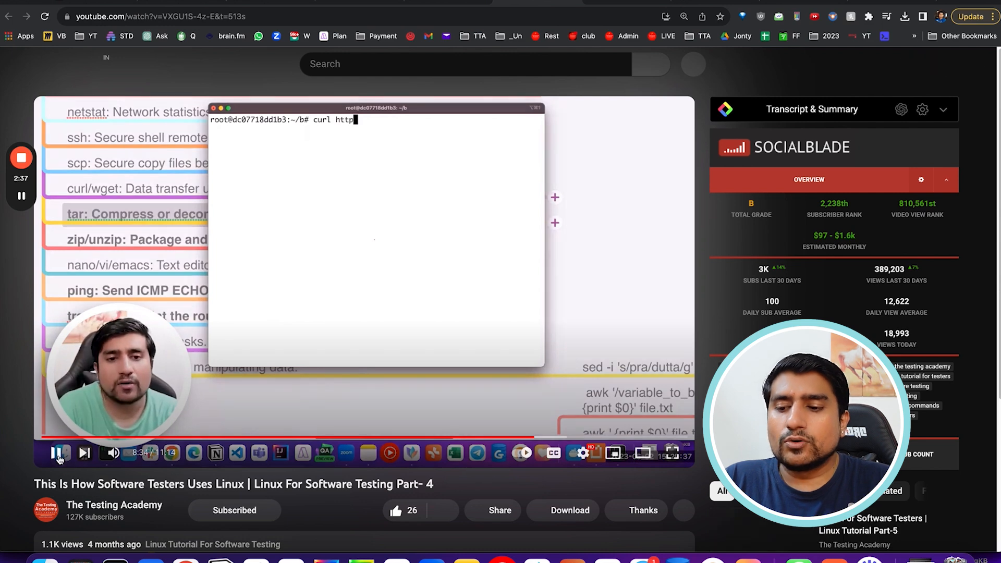
{"action": "left_click", "coordinate": [59, 453]}
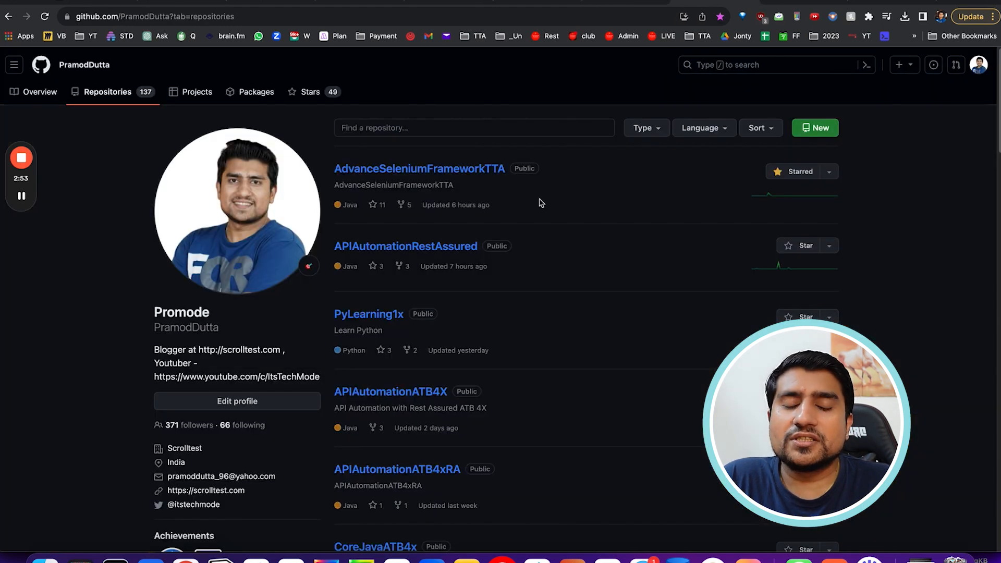
- Scroll the GitHub repositories list, starting from AdvanceSeleniumFrameworkTTA and APIAutomationRestAssured
{"action": "scroll", "scroll_direction": "down", "scroll_amount": 3}
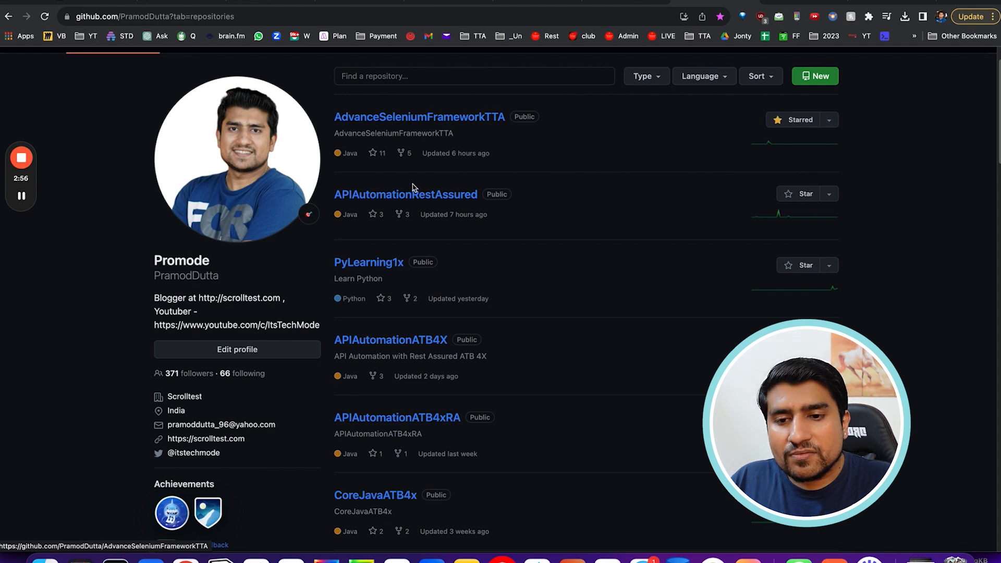
{"action": "mouse_move", "coordinate": [404, 194]}
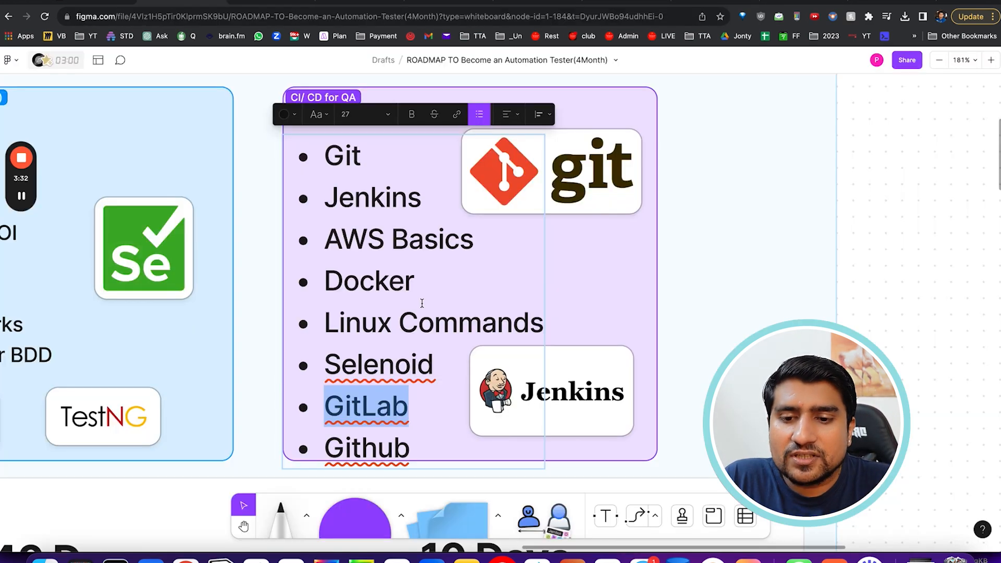
- Highlight the 'AWS Basics' bullet in the Figma 'CI/CD for QA' list
{"action": "double_click", "coordinate": [398, 239]}
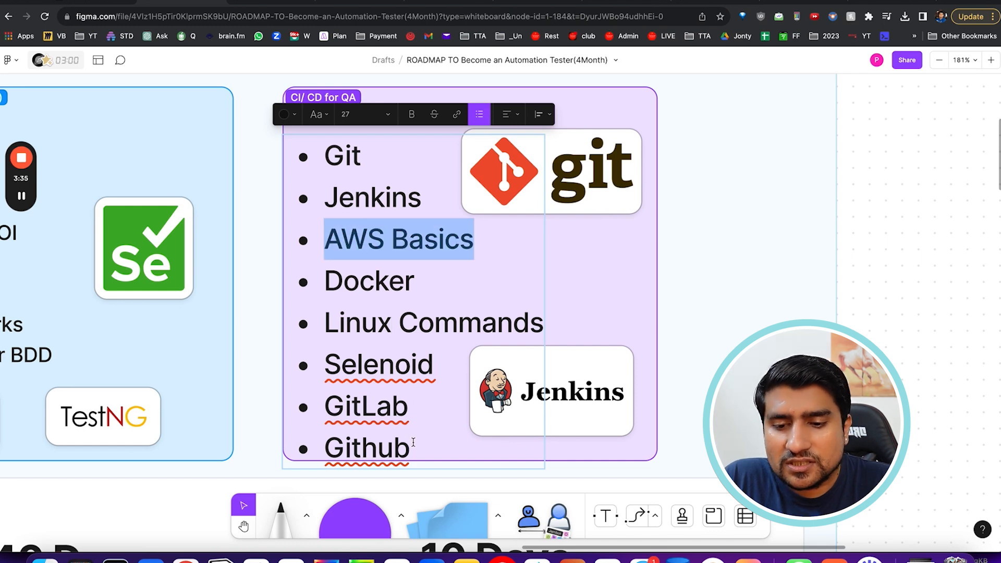